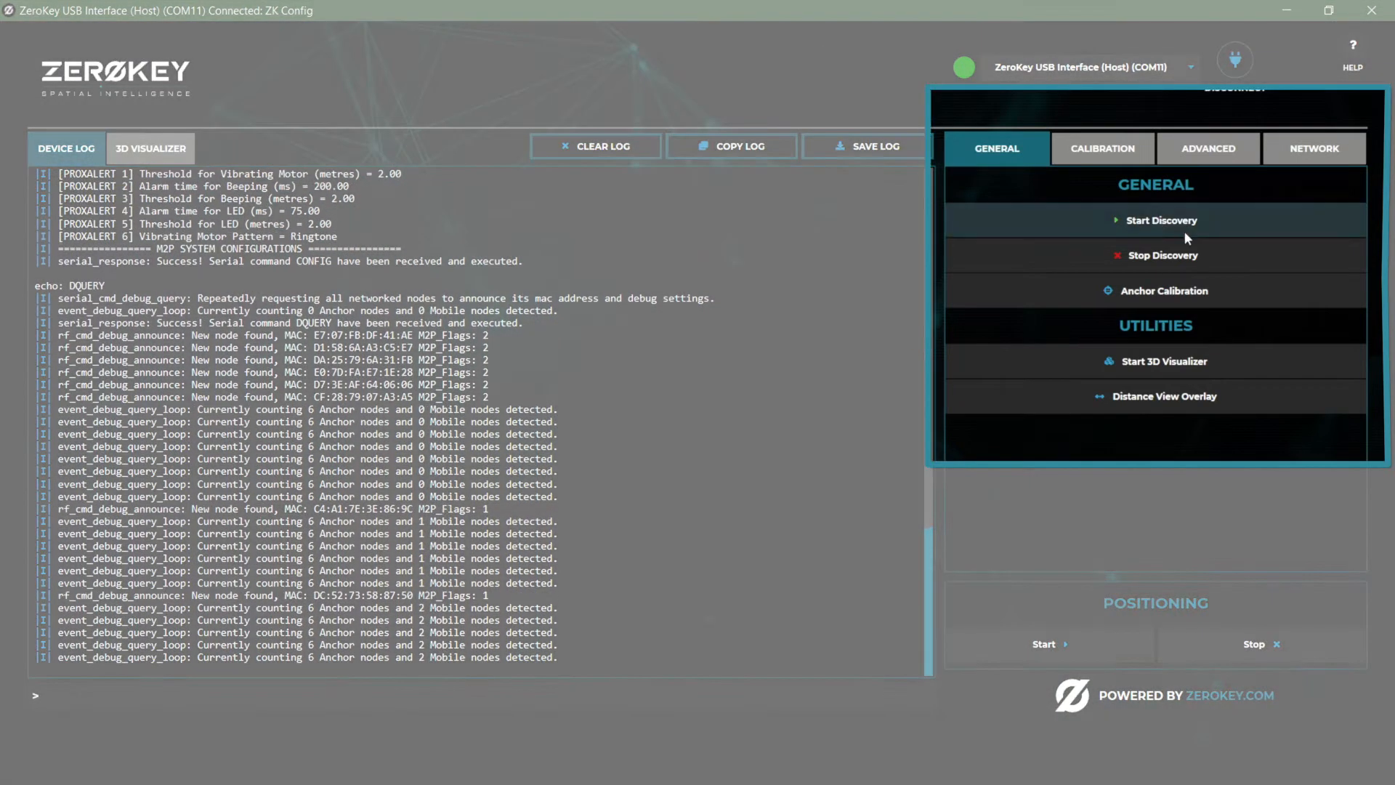
Stop node discovery to log summaries of six anchor and two mobile nodes.
{"action": "left_click", "coordinate": [1161, 255]}
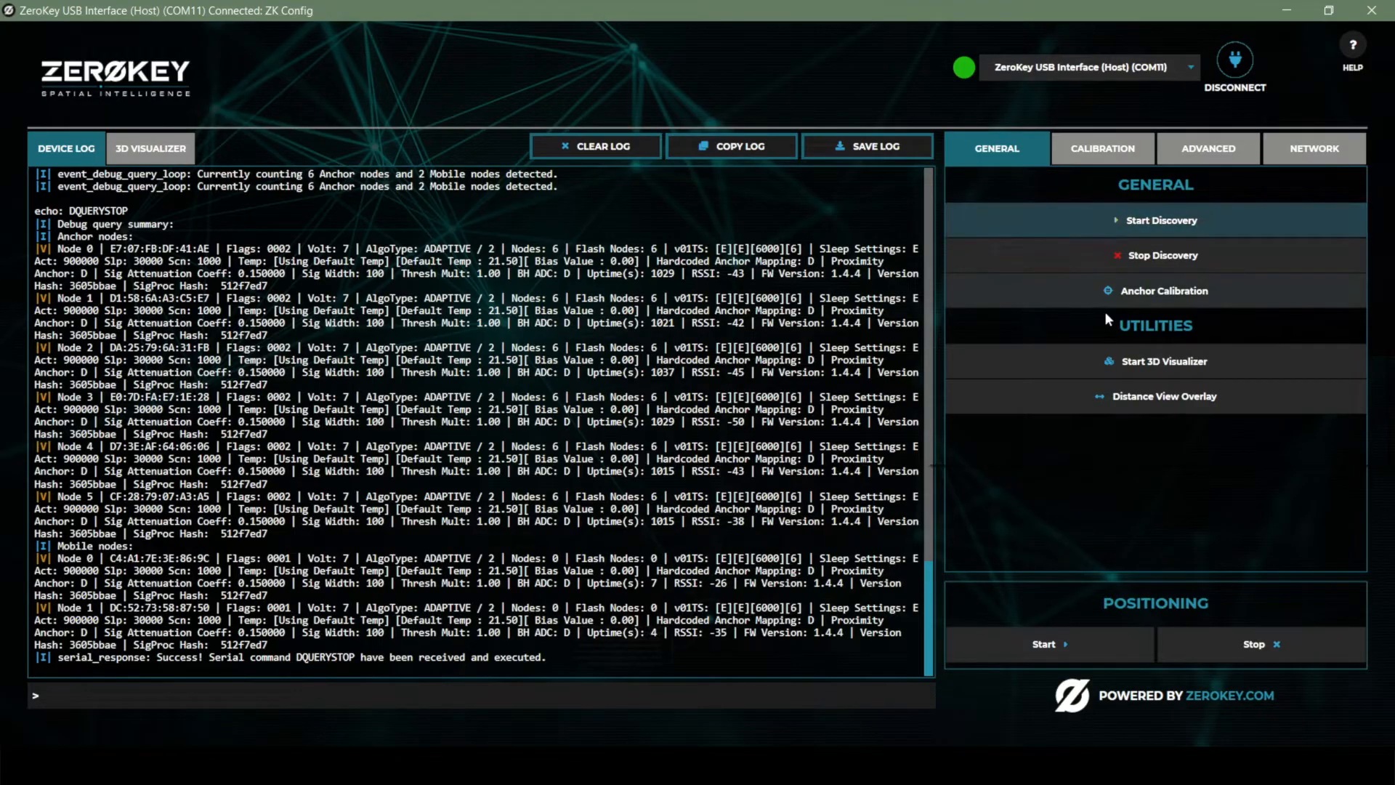
Launch the Anchor Calibration wizard, showing step 1 anchor deployment tips.
{"action": "left_click", "coordinate": [1163, 290]}
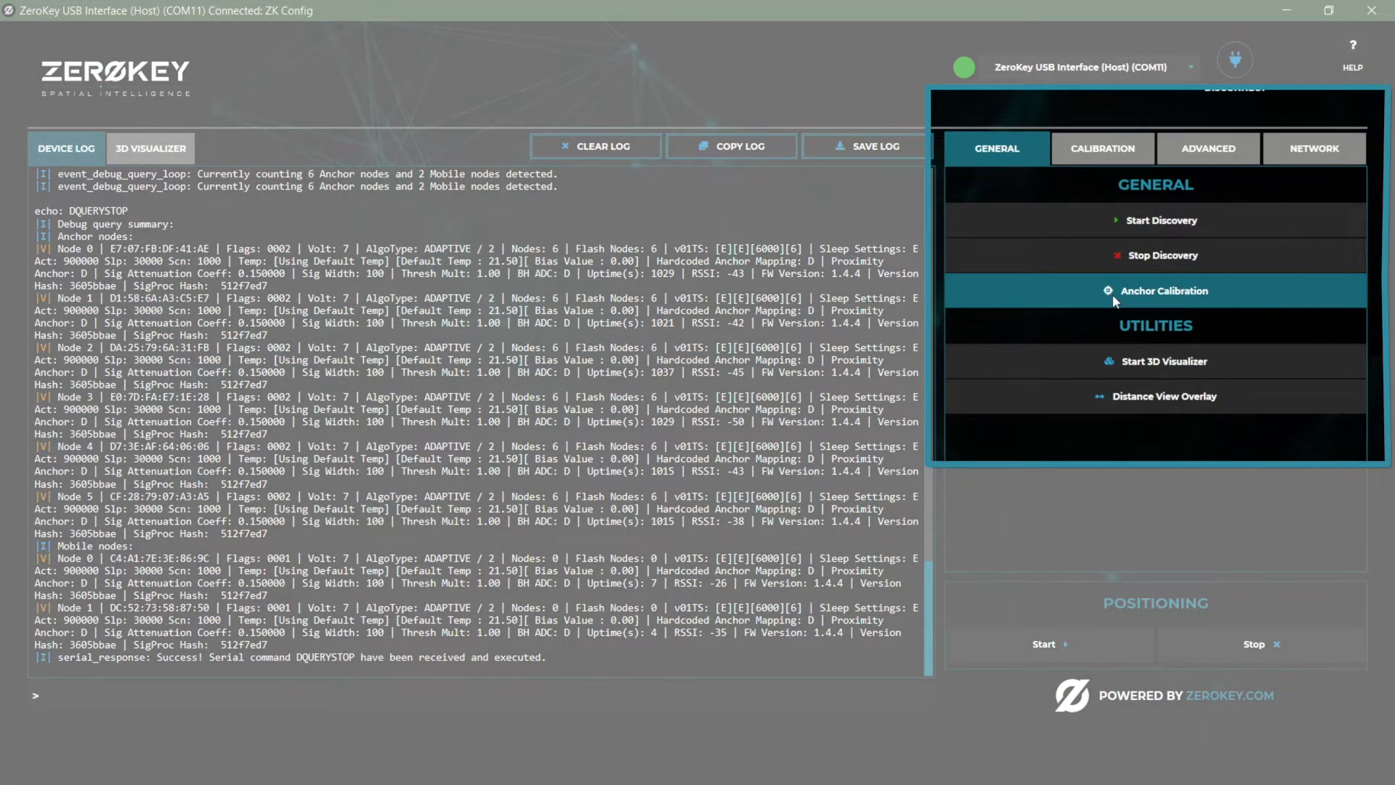
{"action": "left_click", "coordinate": [1164, 290]}
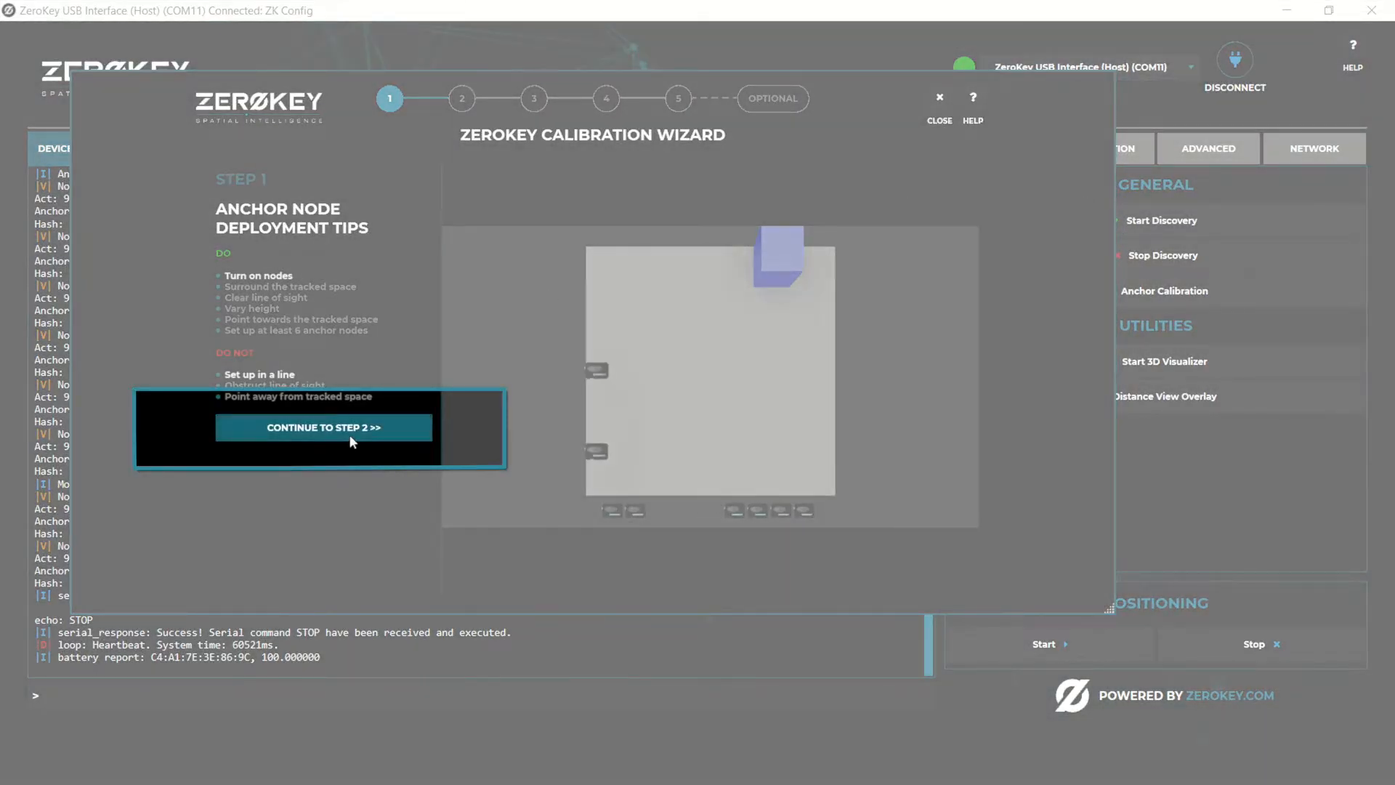
Discover six anchors and one mobile in step 2, then advance to step 3's calibration routine.
{"action": "left_click", "coordinate": [322, 427]}
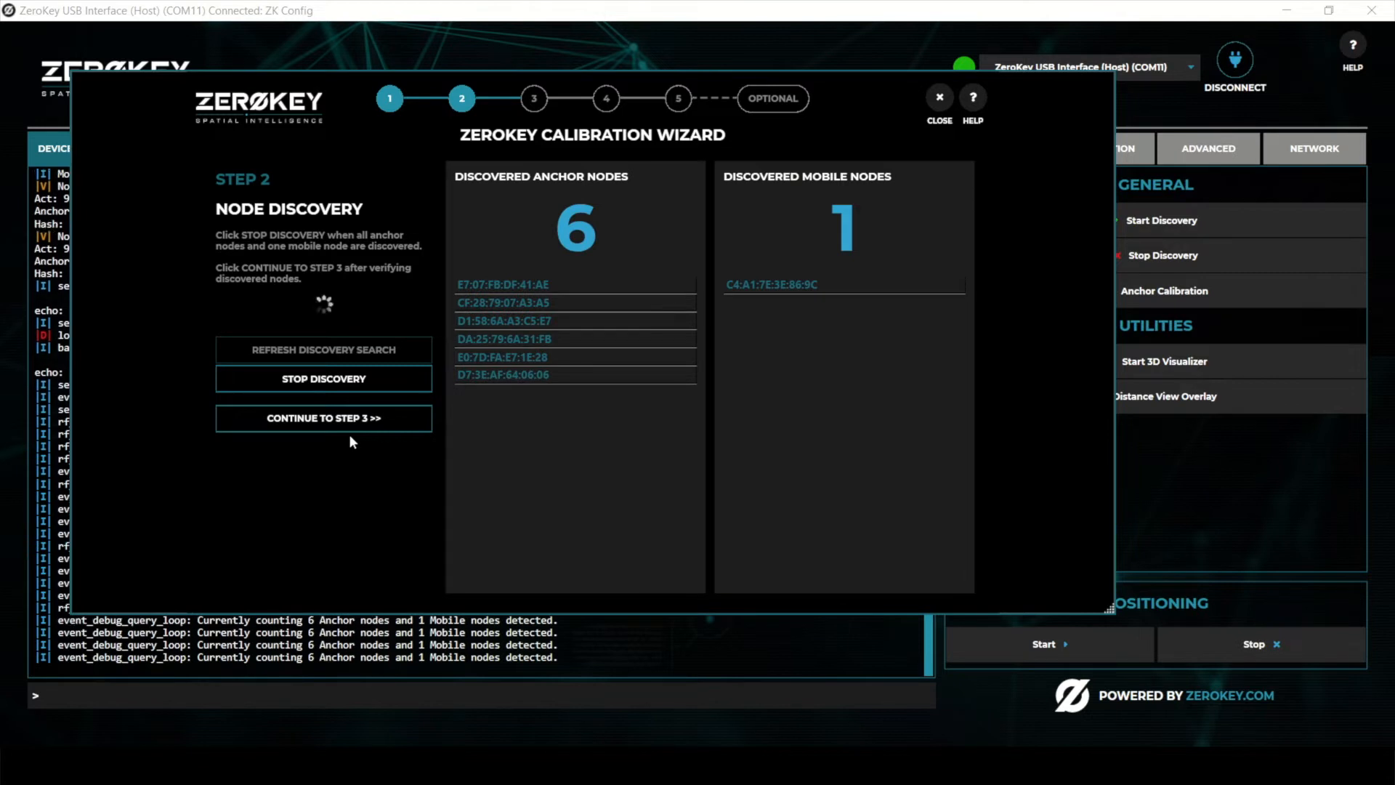
{"action": "left_click", "coordinate": [322, 378]}
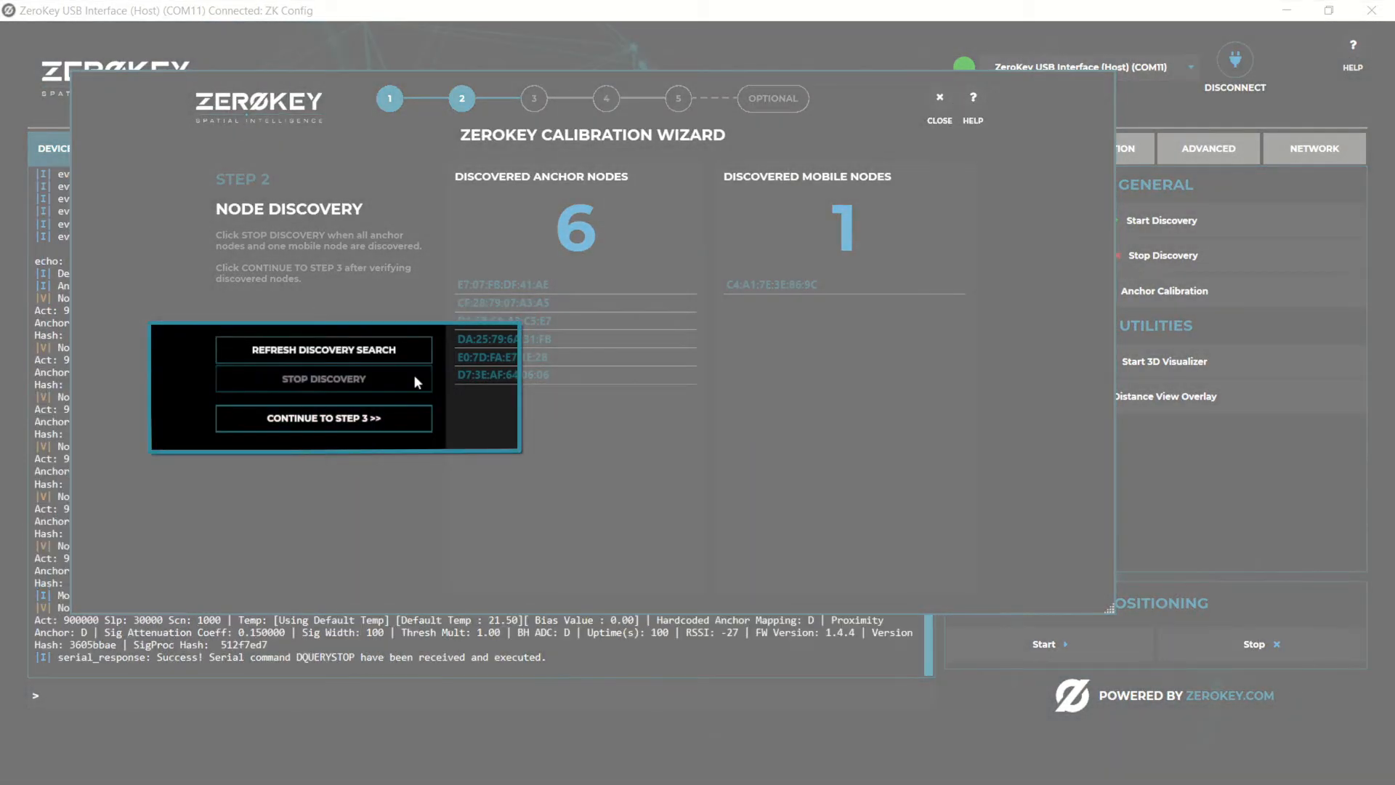
{"action": "left_click", "coordinate": [323, 419]}
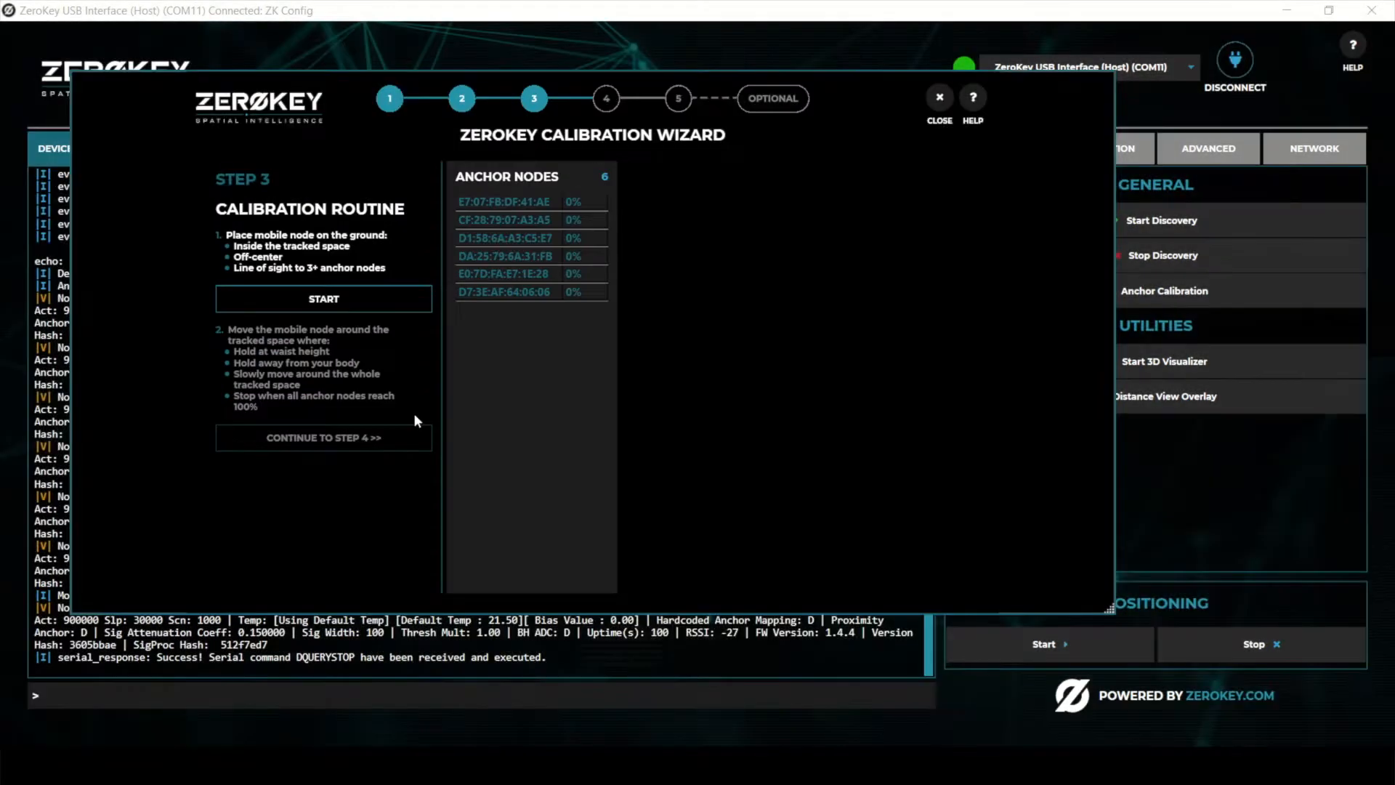